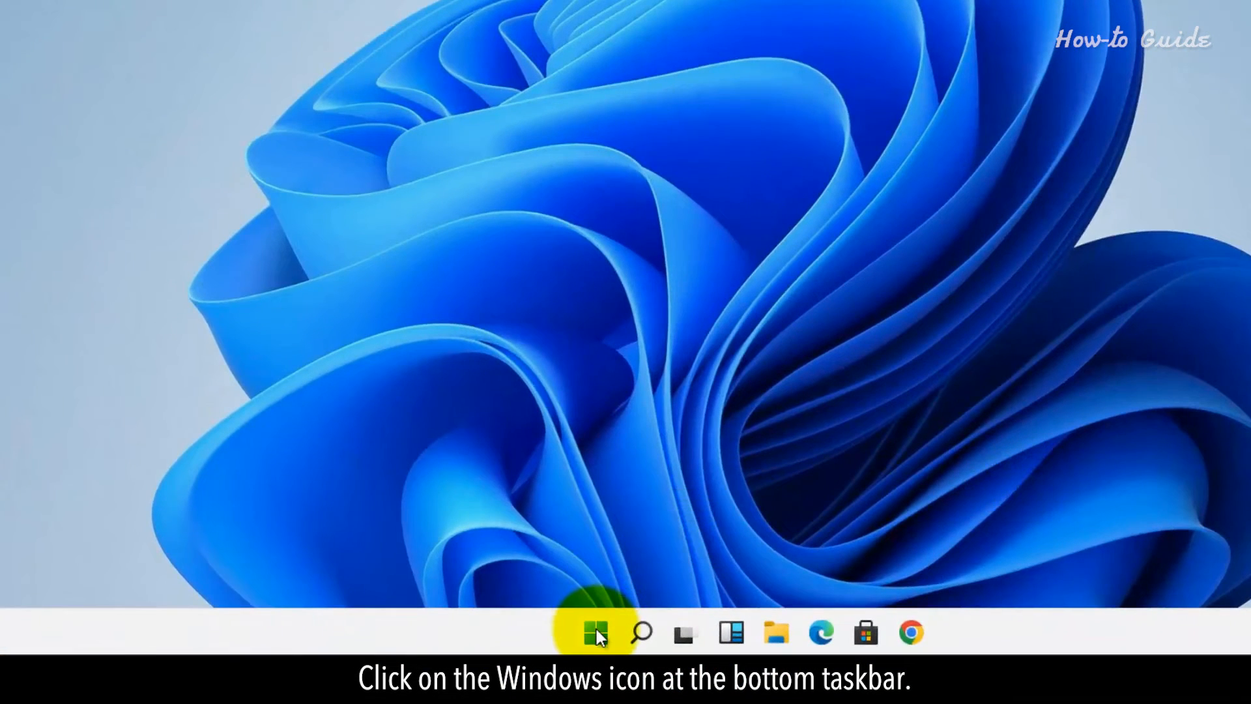
# - Launch the Settings app from the Start menu's pinned apps
pyautogui.click(594, 632)
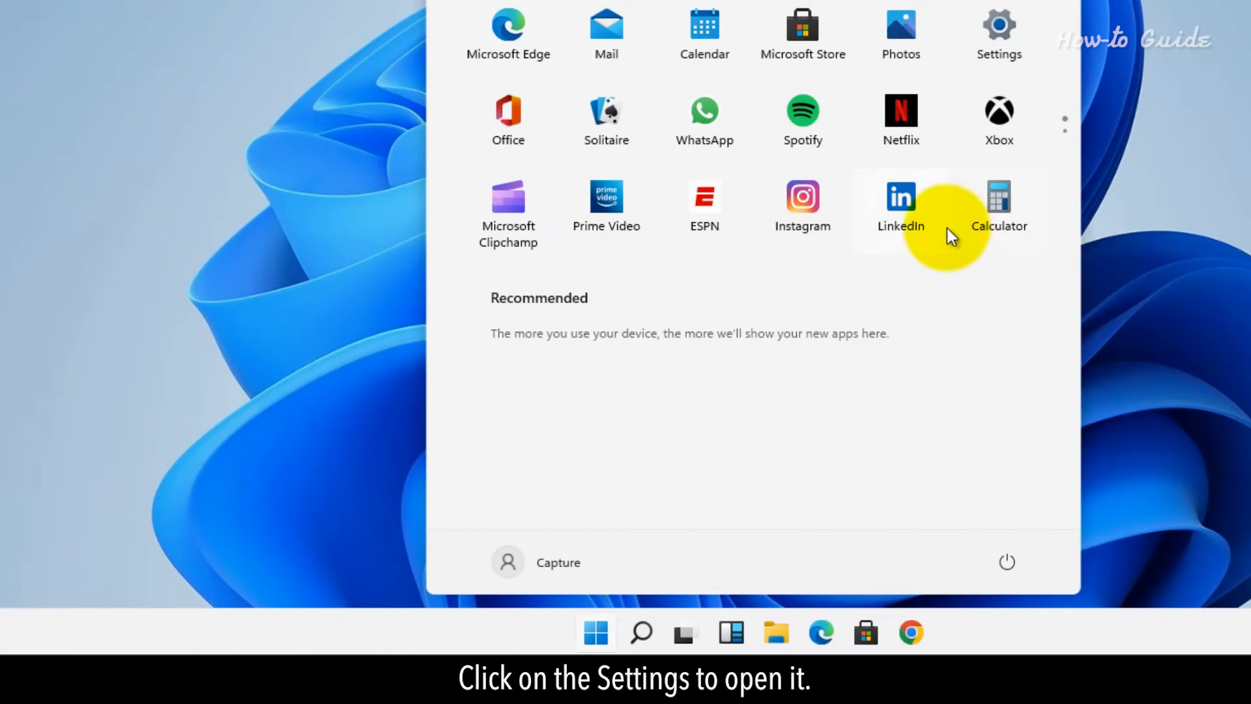
pyautogui.click(998, 31)
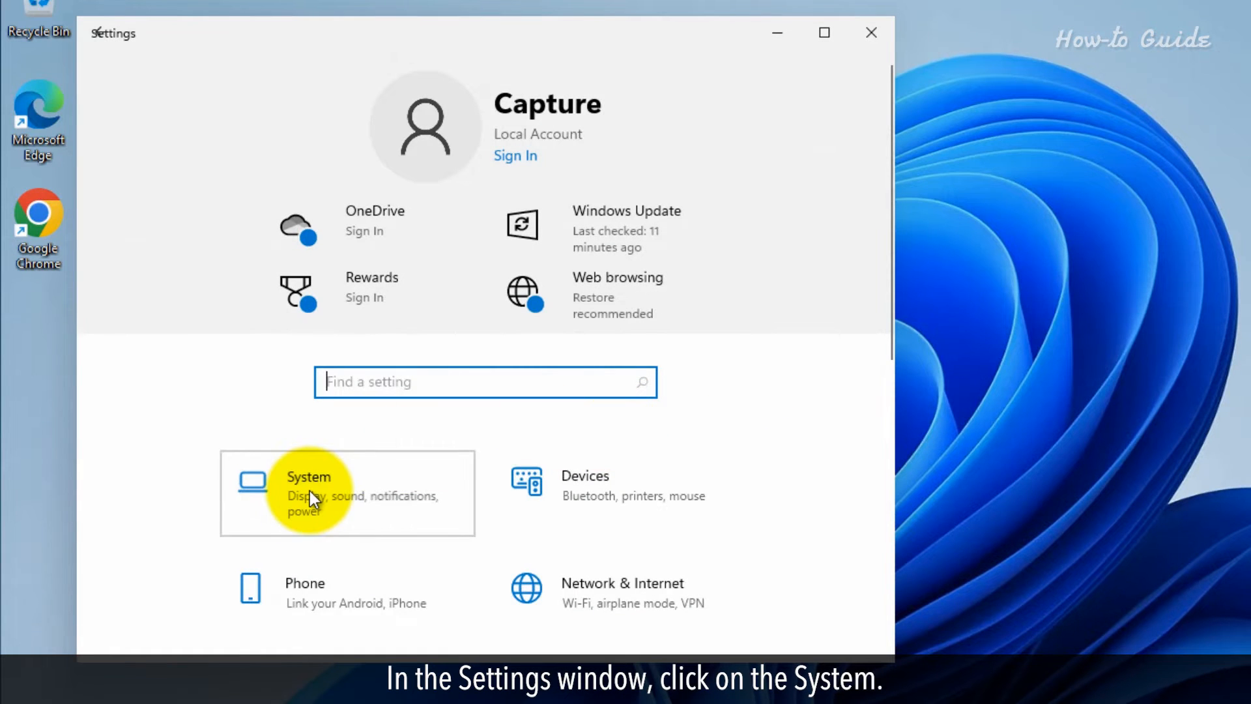
# - Browse the System section, then search settings for 'recovery'
pyautogui.click(308, 491)
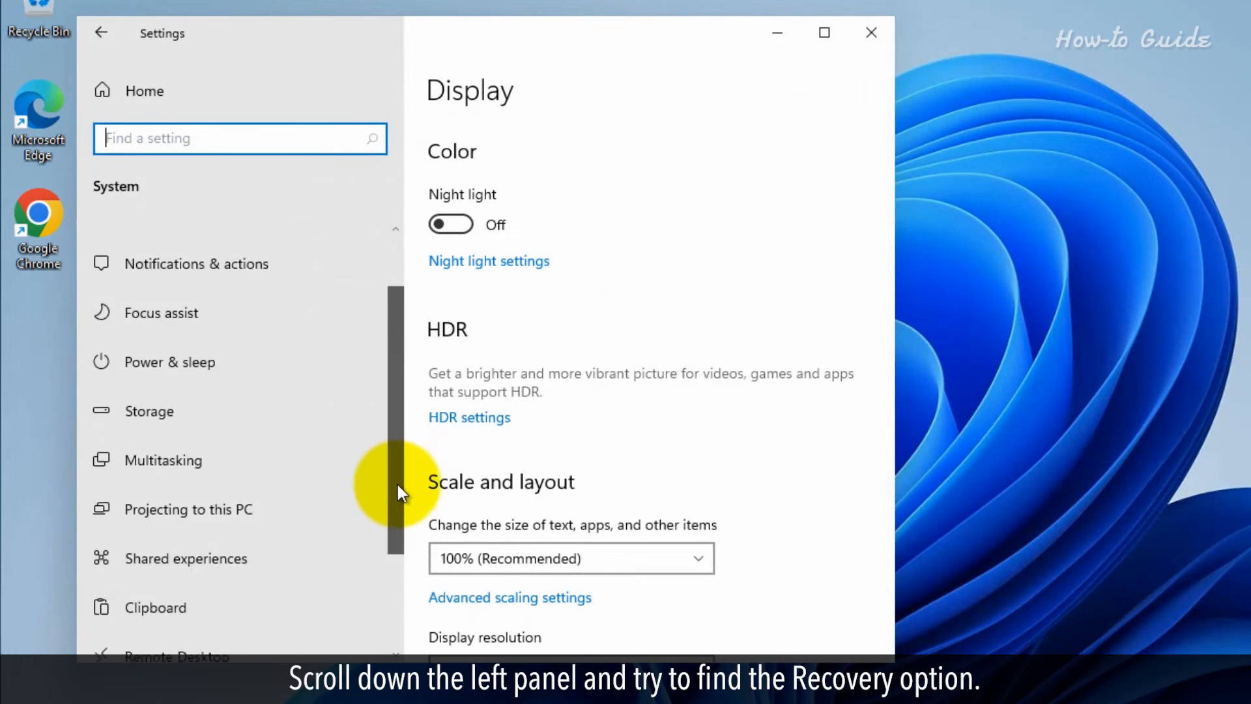
pyautogui.scroll(-3)
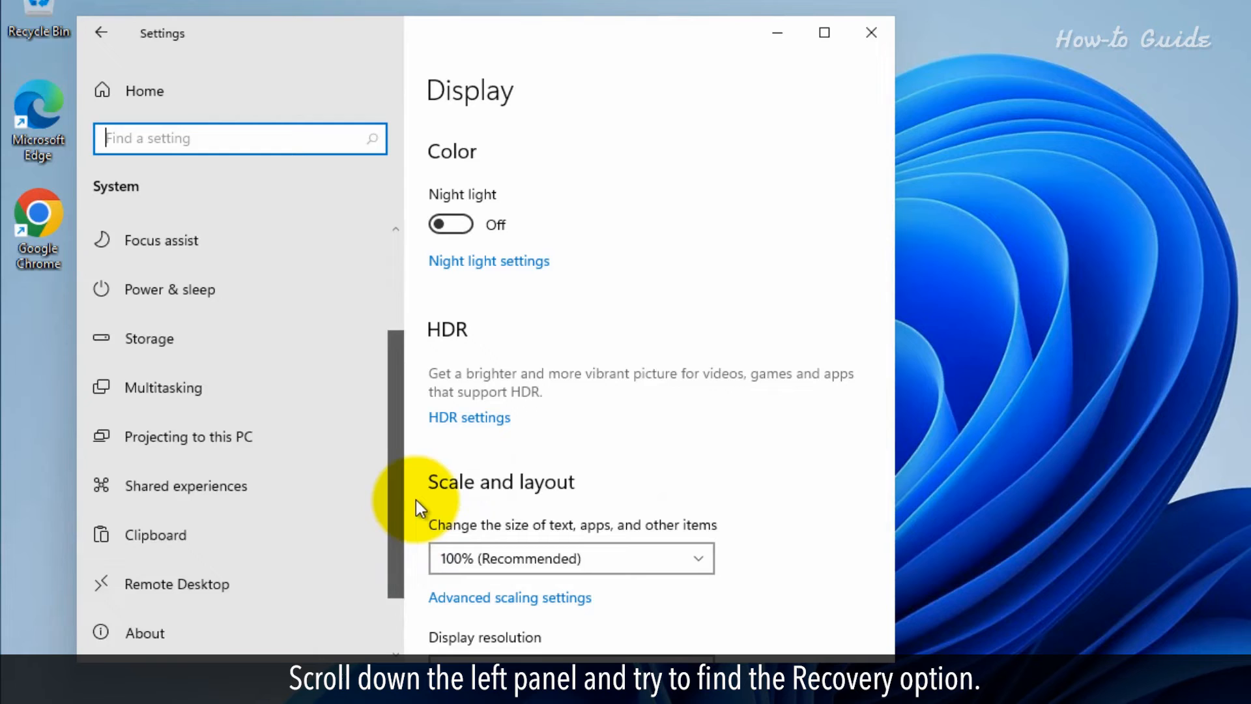
pyautogui.scroll(-3)
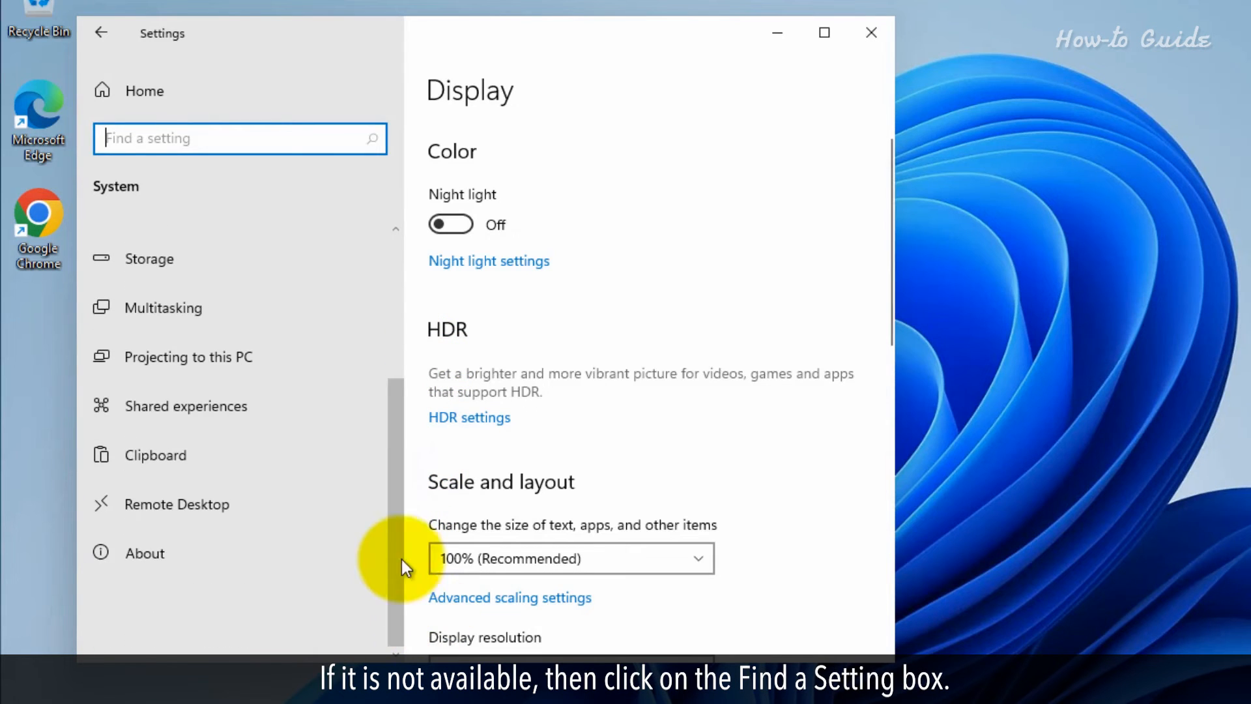
pyautogui.click(239, 138)
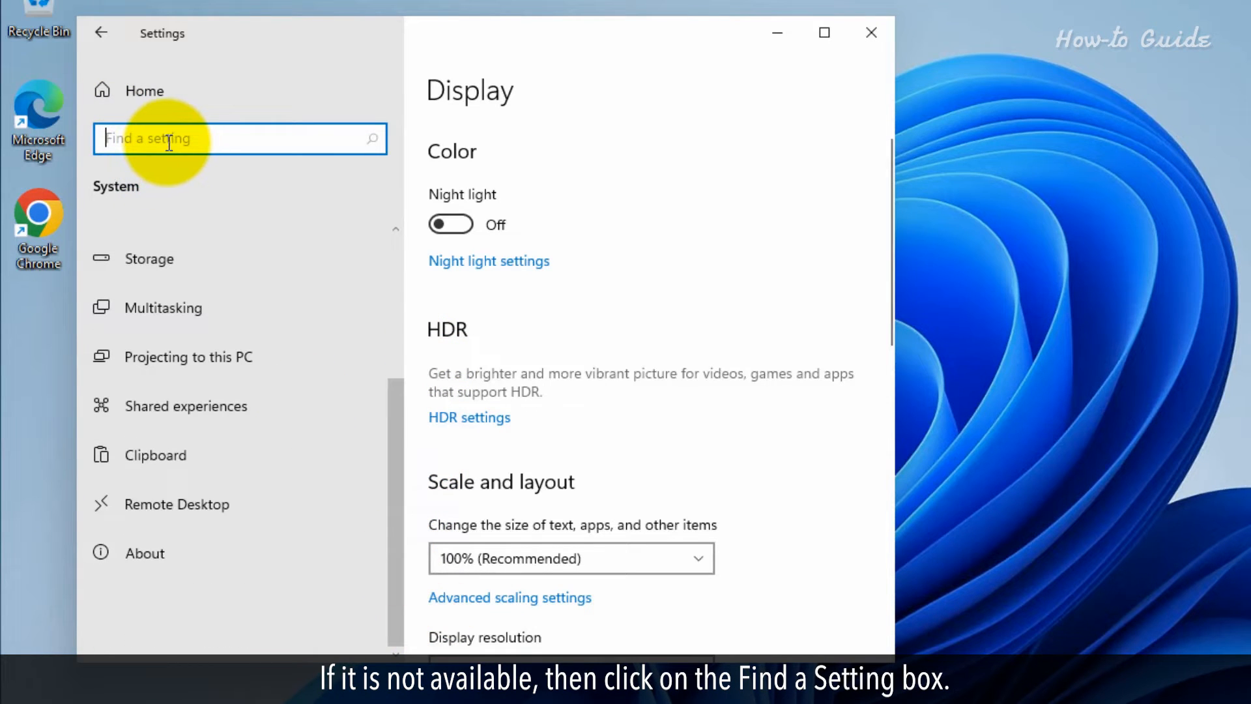
pyautogui.write('recovery')
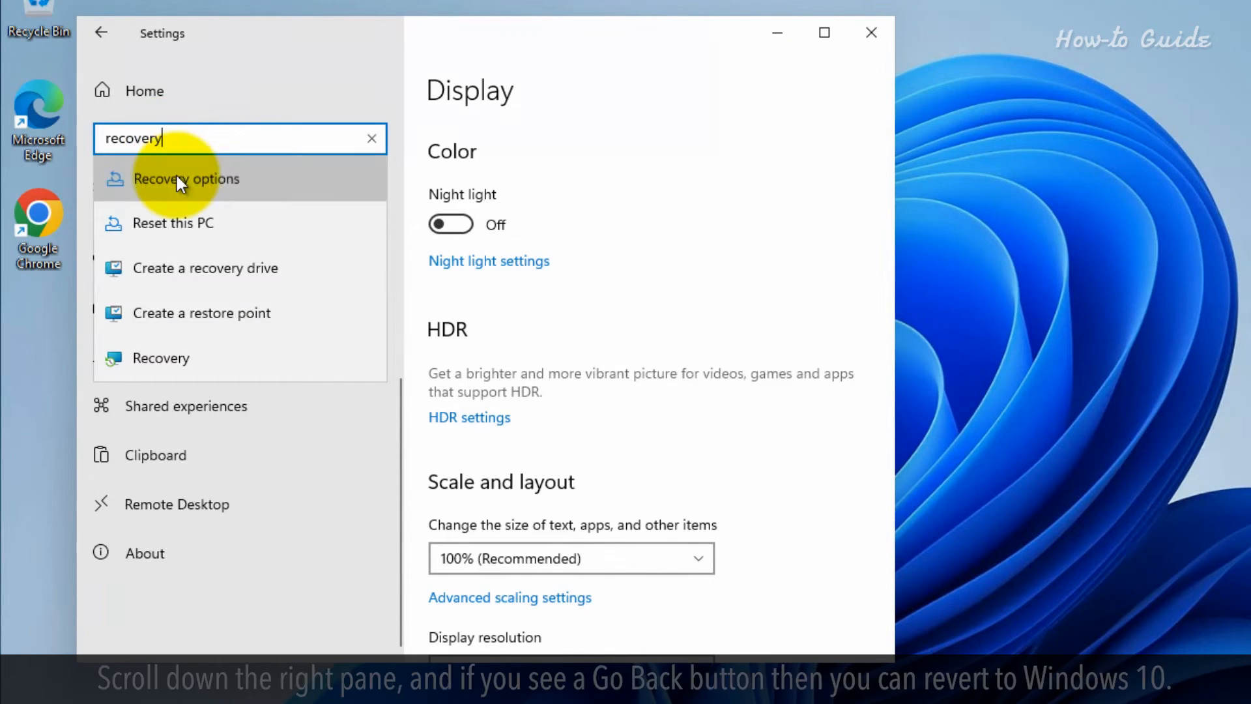
# - Open Recovery options and scroll through it looking for a Go Back option
pyautogui.click(187, 178)
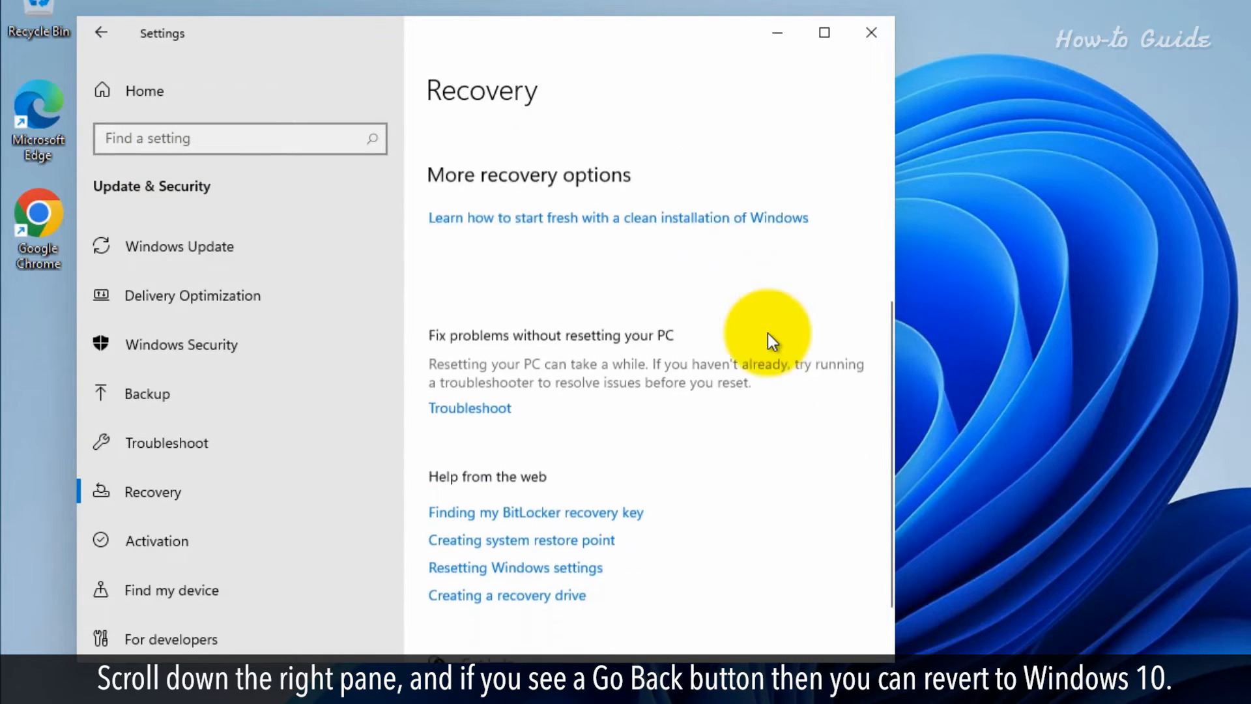
pyautogui.scroll(-3)
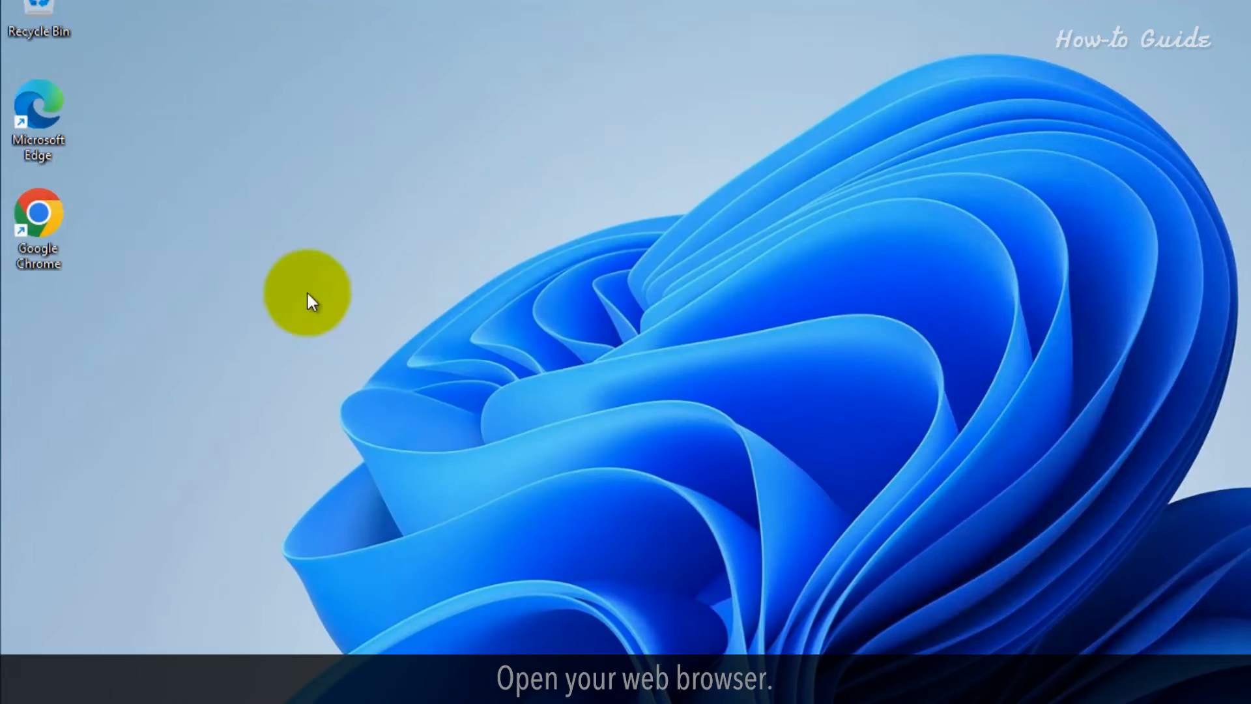
# - Search 'download windows 10' in Chrome and scroll to the installation media section
pyautogui.doubleClick(37, 211)
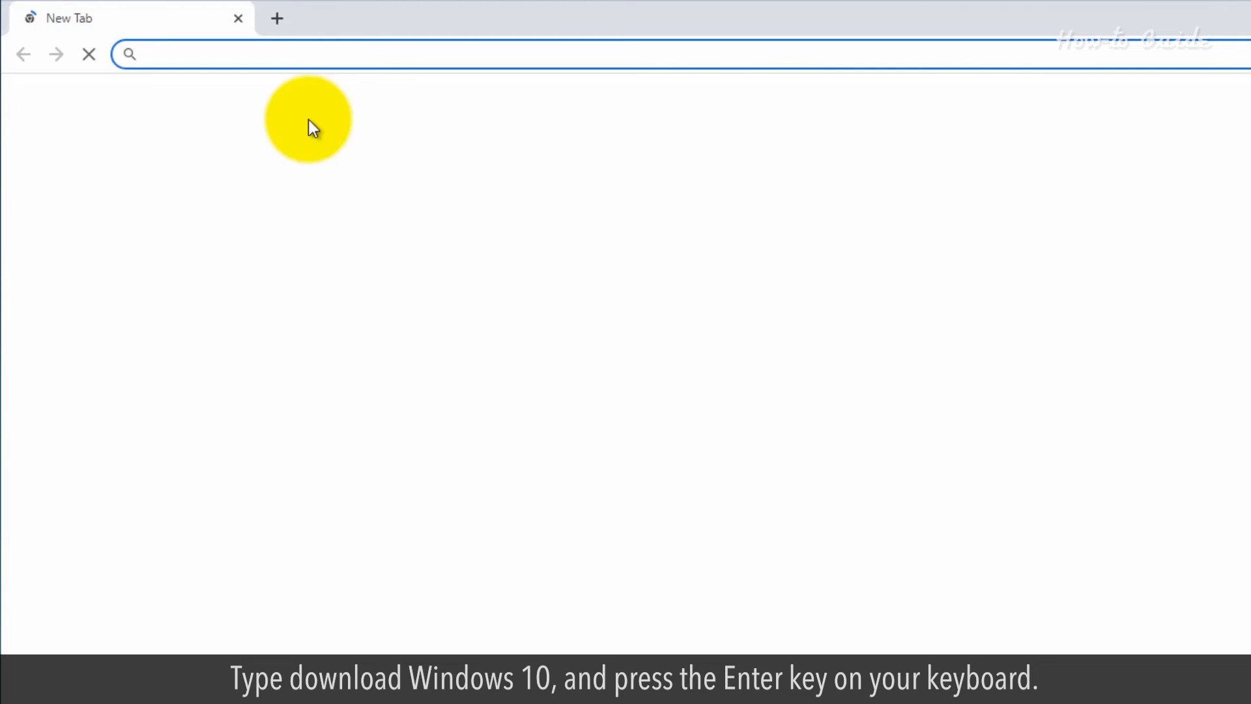
pyautogui.write('download windows 10')
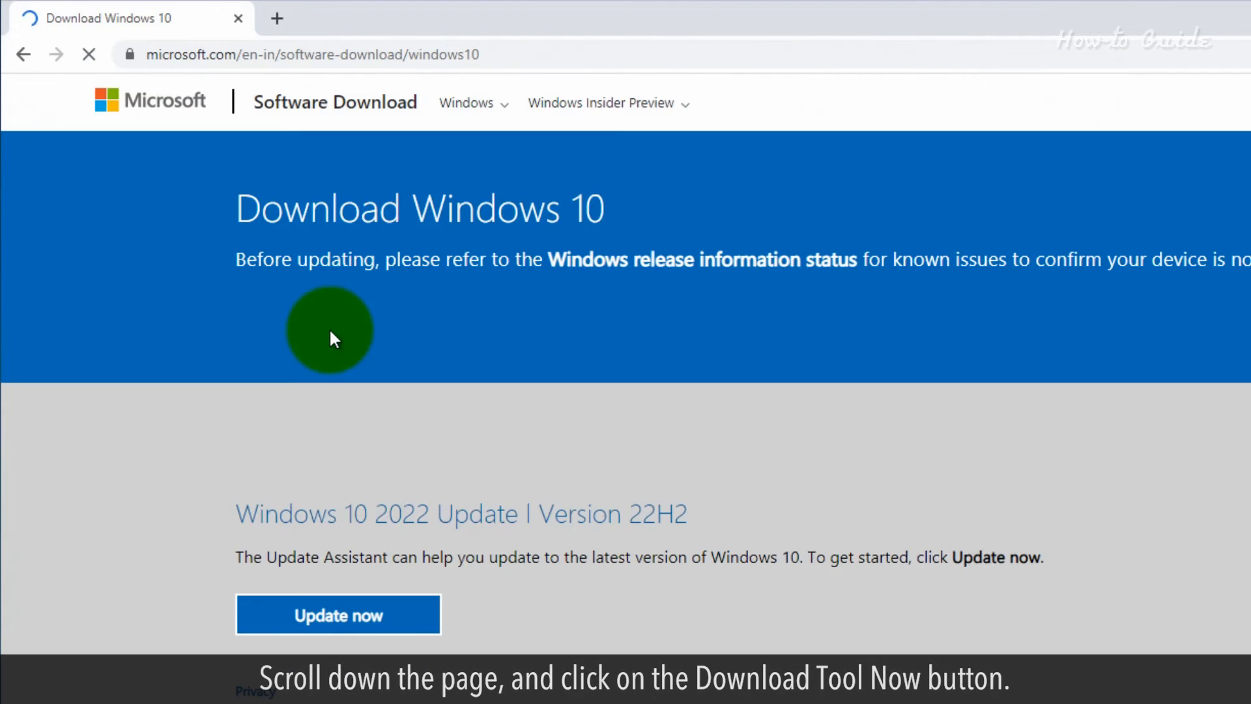
pyautogui.scroll(-3)
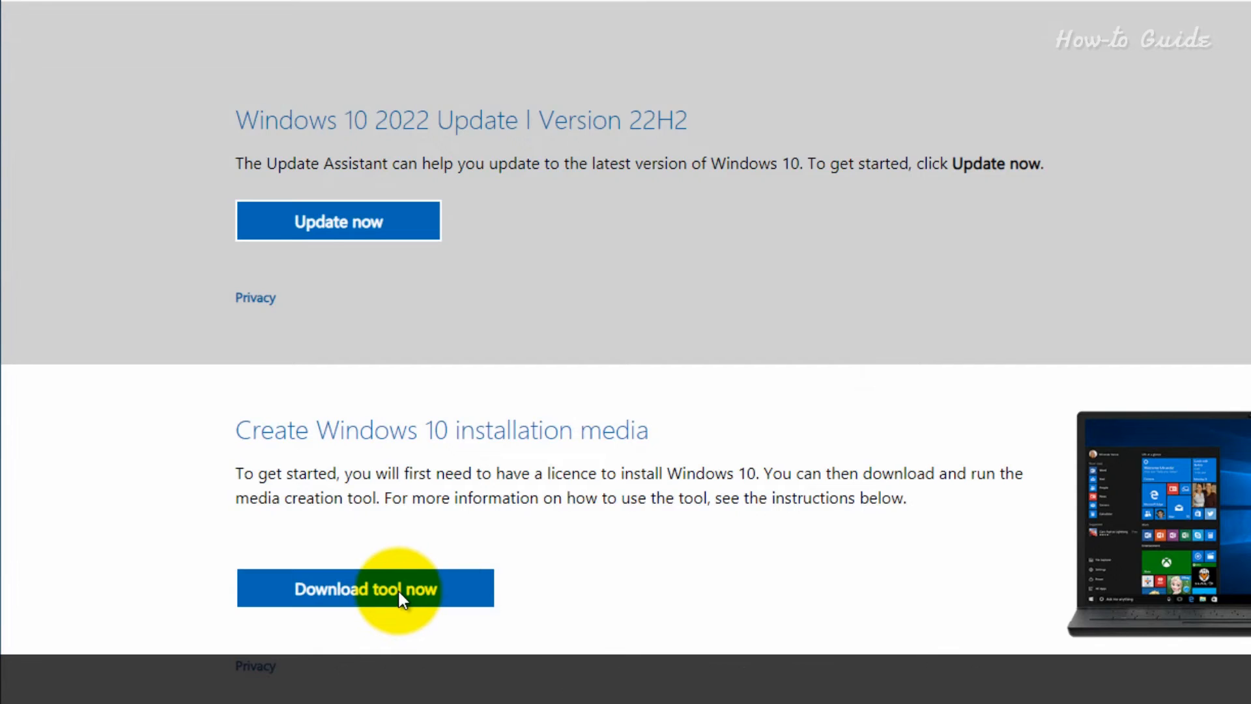
# - Download the MediaCreationTool22H2 file and save it to Downloads
pyautogui.click(365, 589)
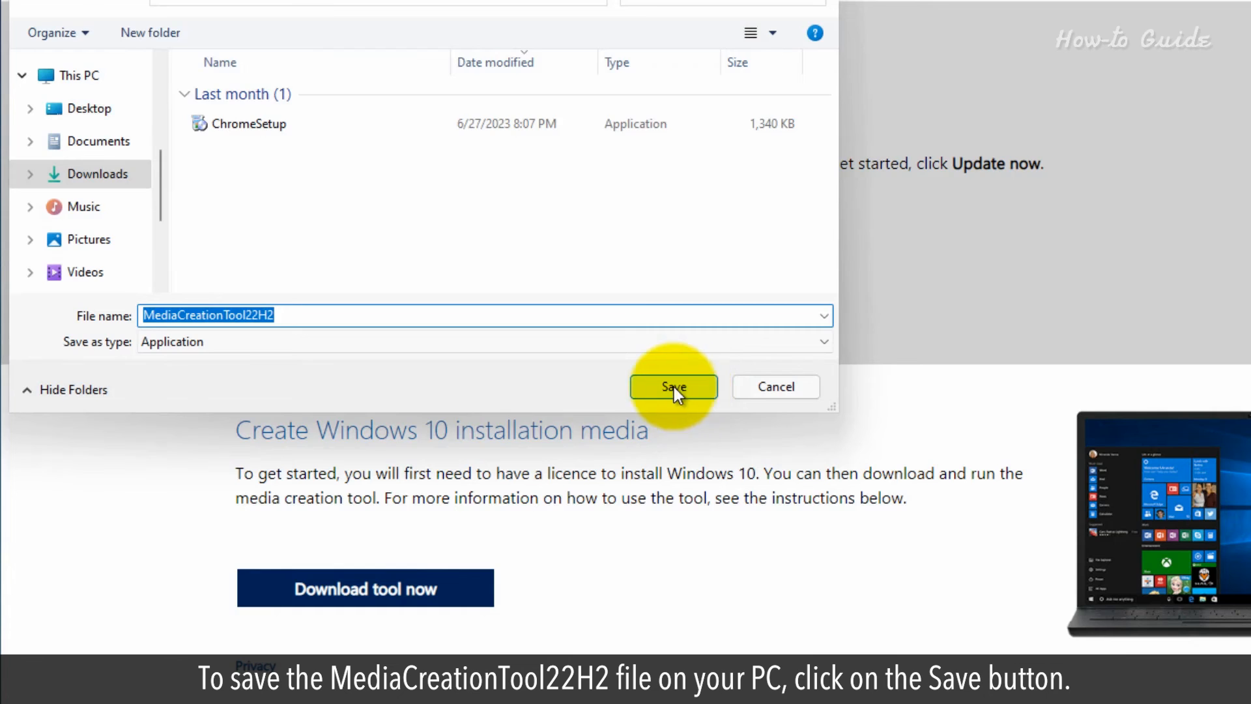
pyautogui.click(673, 387)
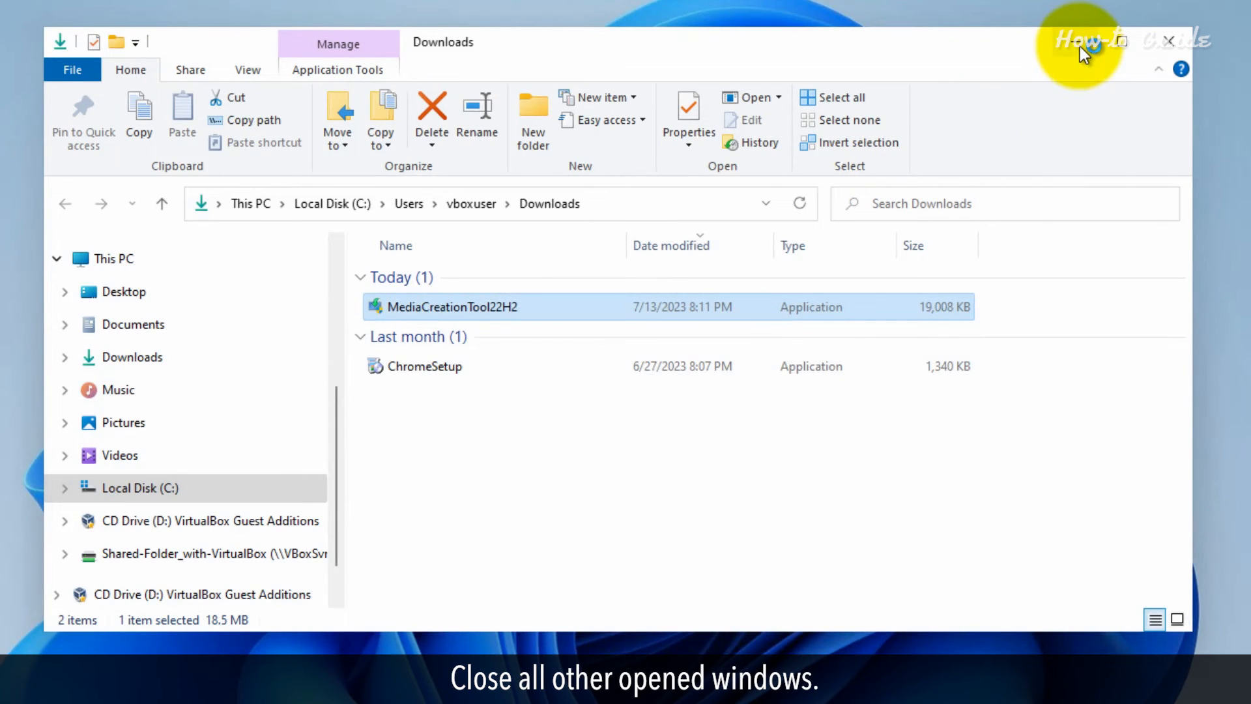
# - Run MediaCreationTool22H2 from Downloads and allow it through User Account Control
pyautogui.doubleClick(451, 306)
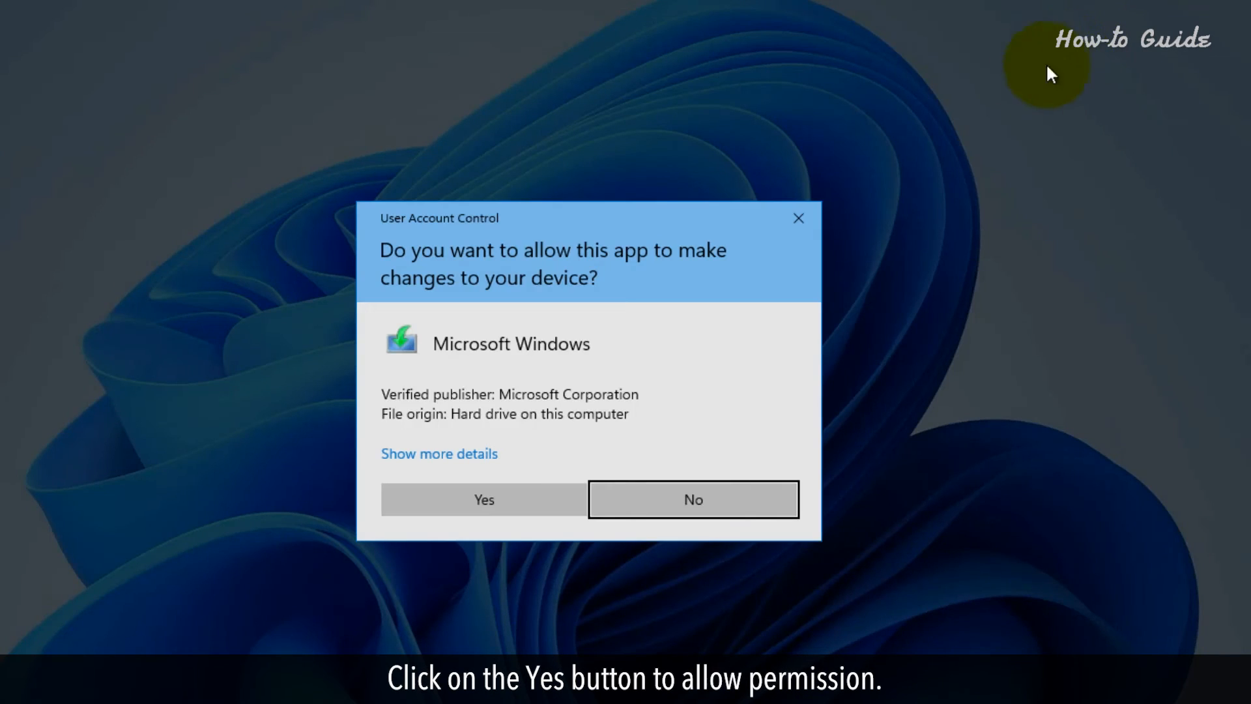
pyautogui.click(484, 499)
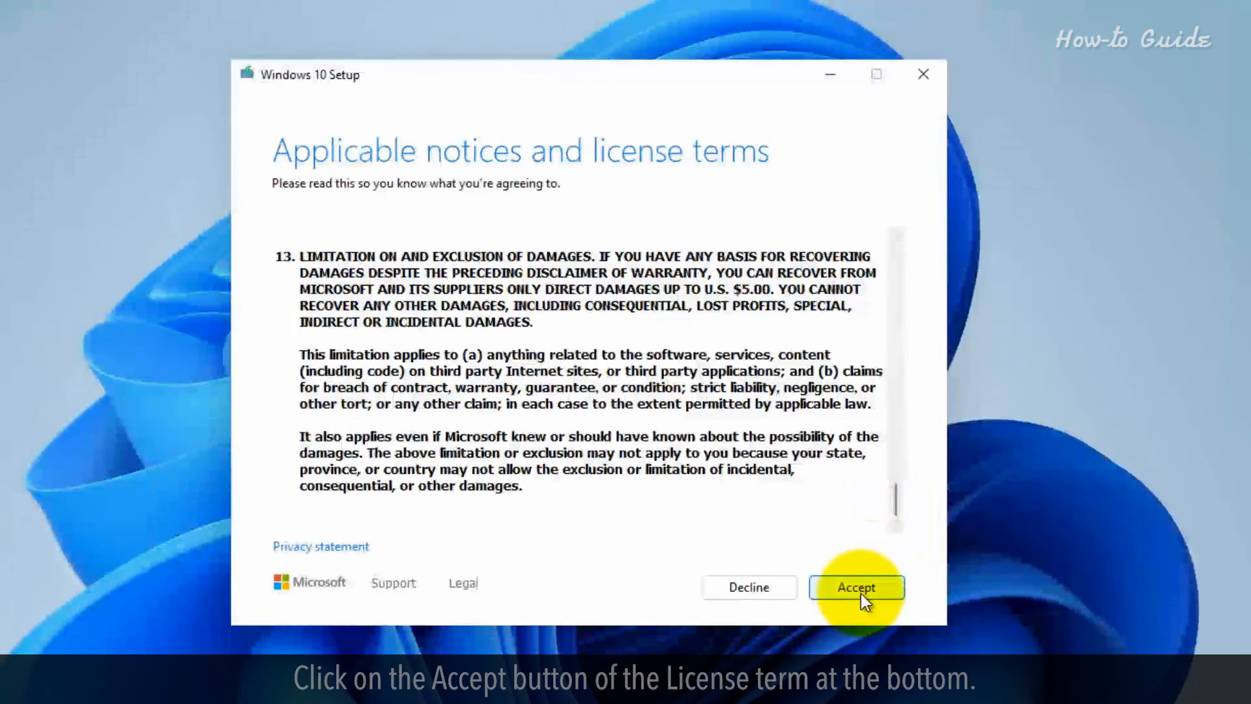
# - Accept the license, choose 'Upgrade this PC now' and begin the Windows 10 download
pyautogui.click(856, 587)
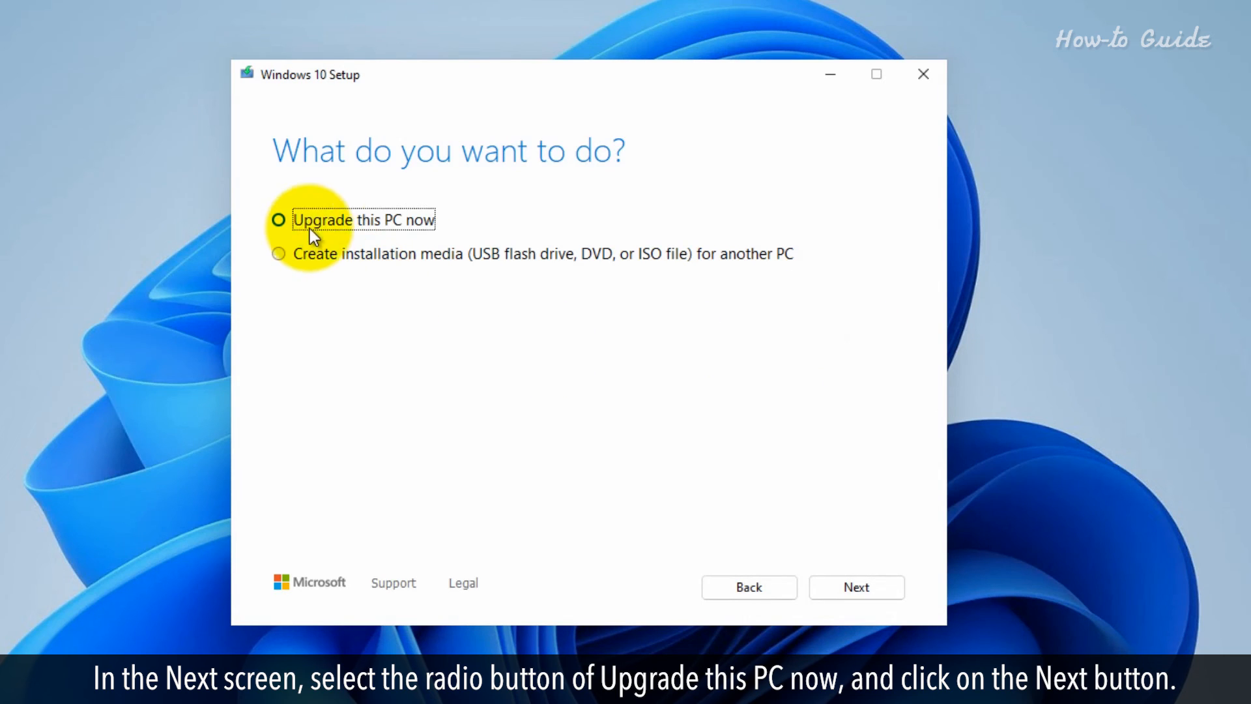
pyautogui.click(279, 220)
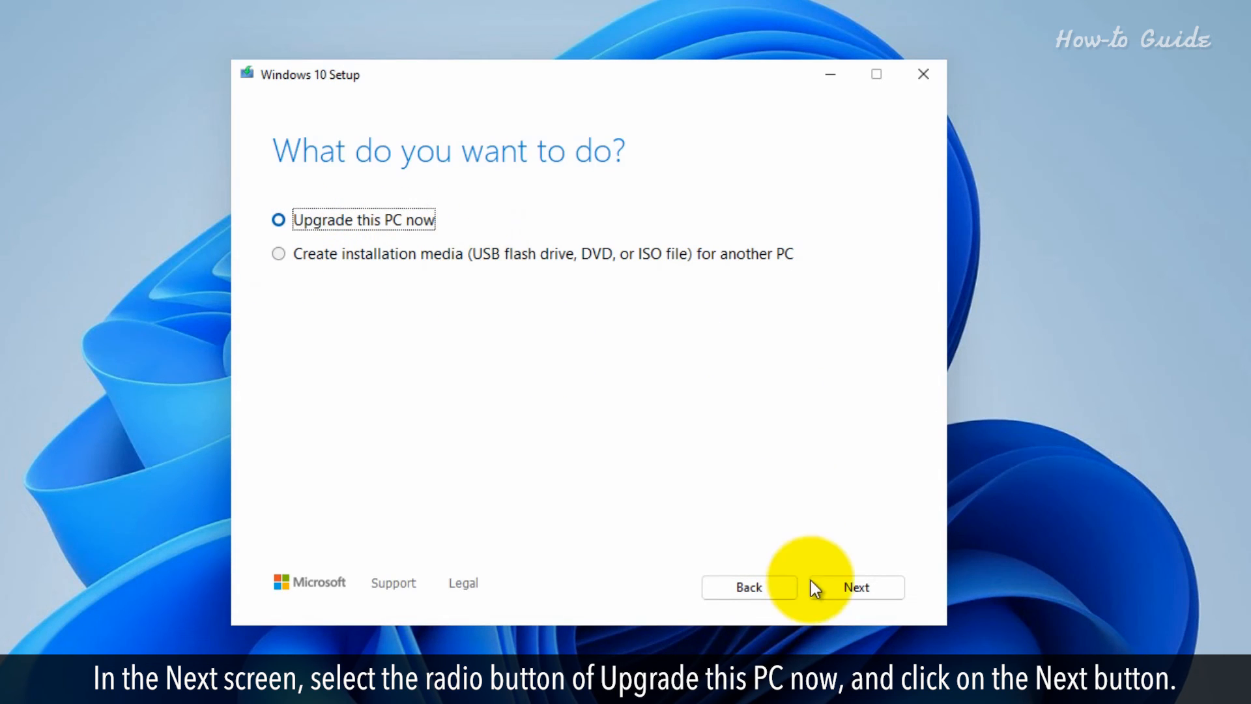
pyautogui.click(856, 587)
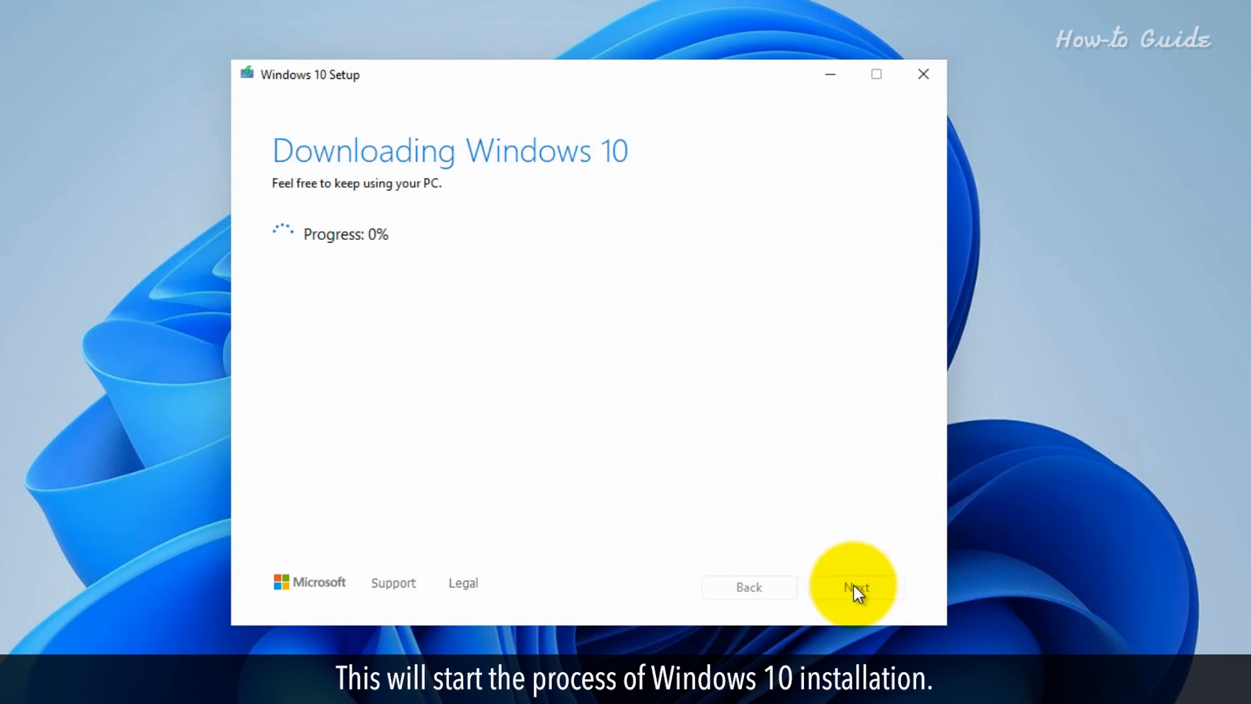
pyautogui.moveTo(825, 450)
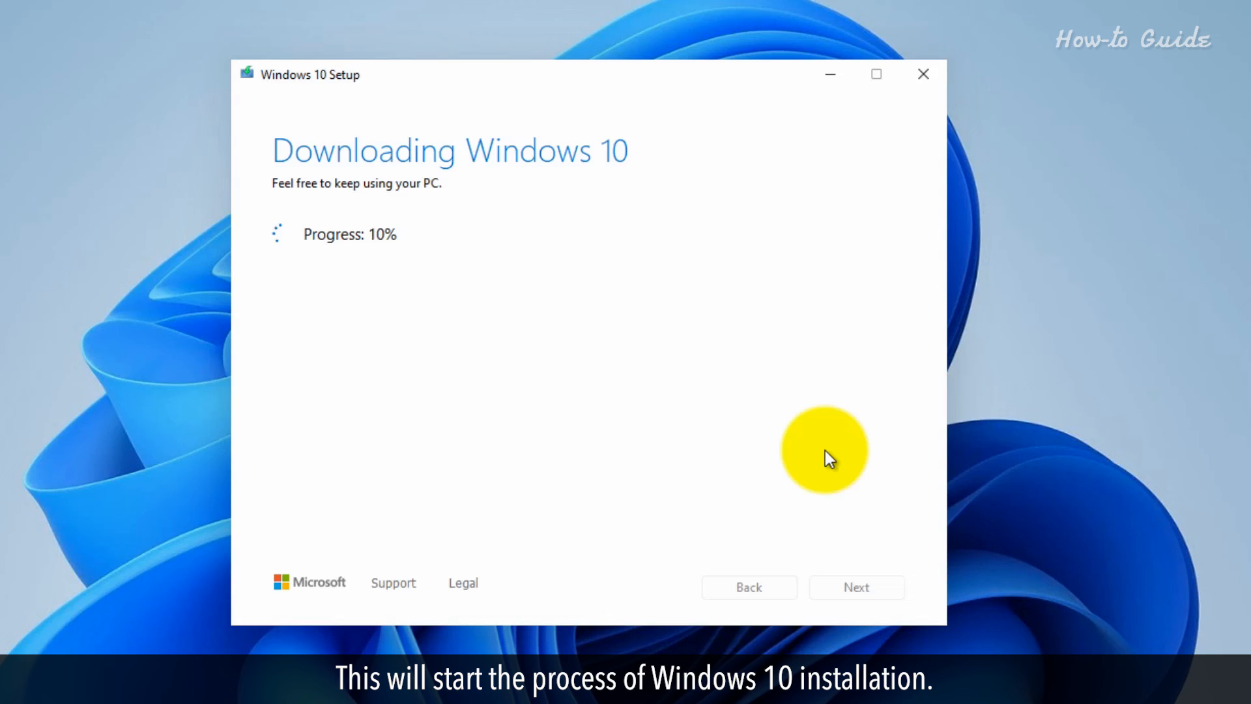